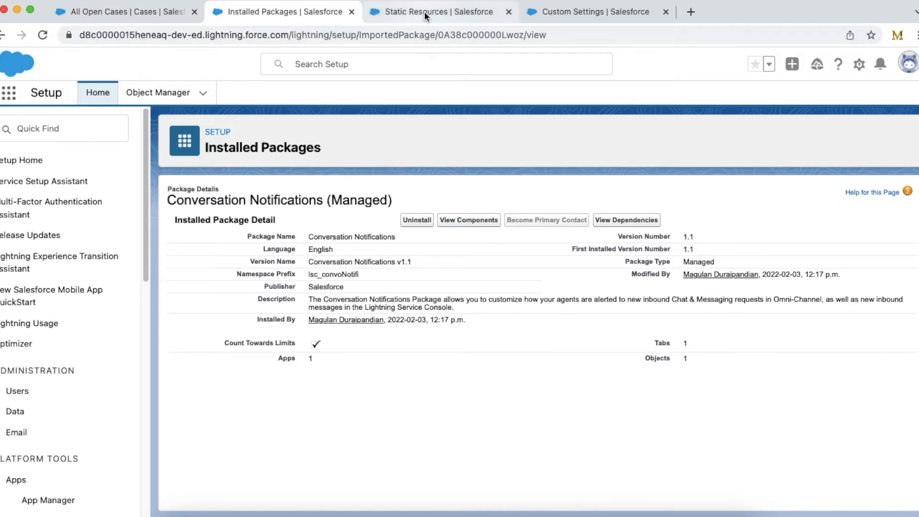
- Review the Simple audio static resource and open its MP3 file in a separate tab
click(438, 12)
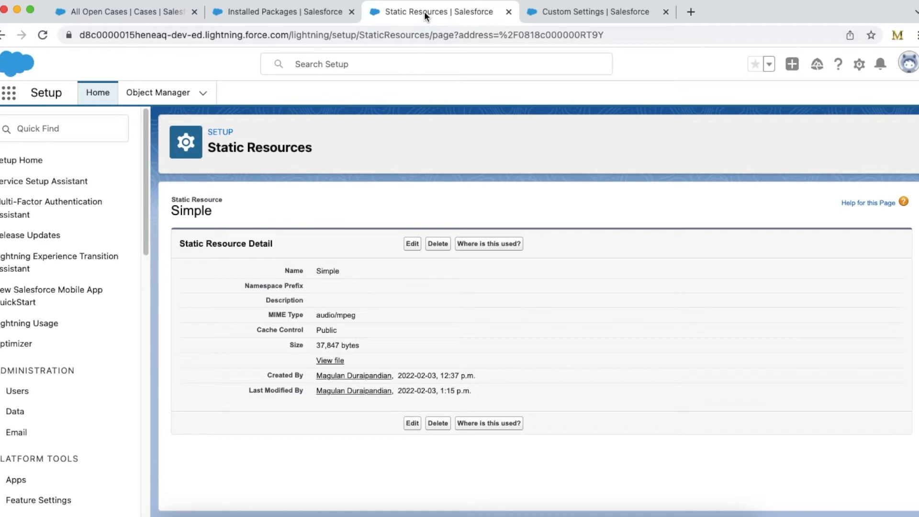
mouse_move(369, 319)
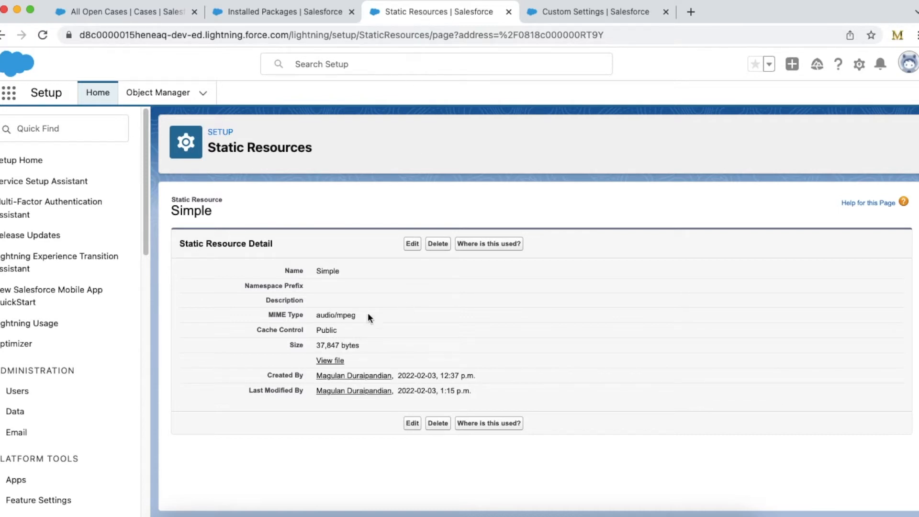
mouse_move(329, 360)
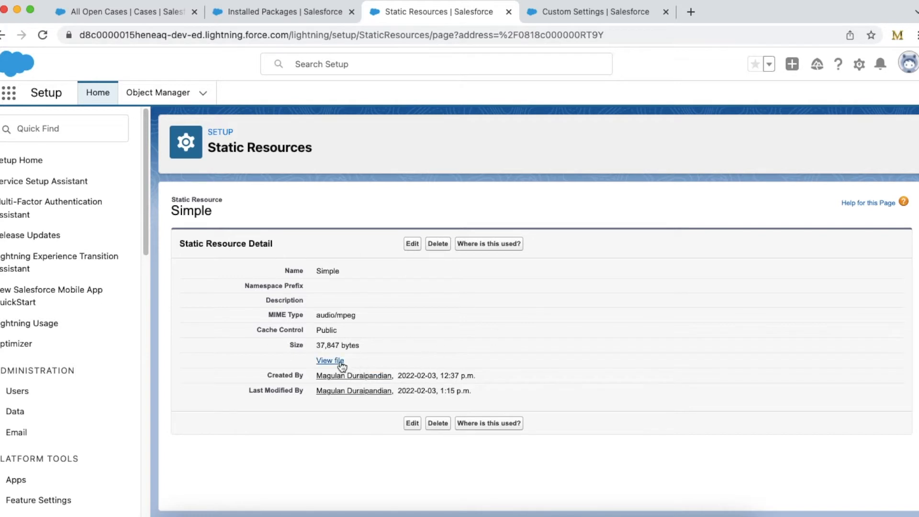
click(750, 11)
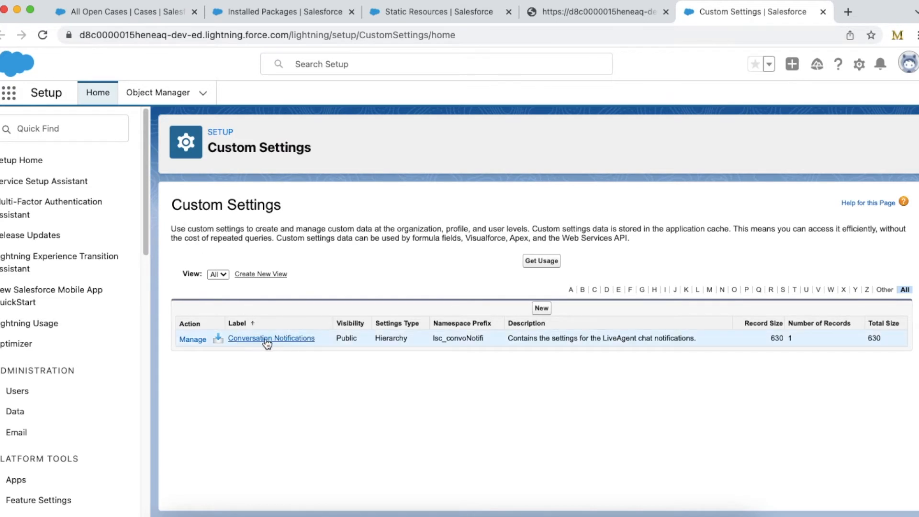
mouse_move(305, 340)
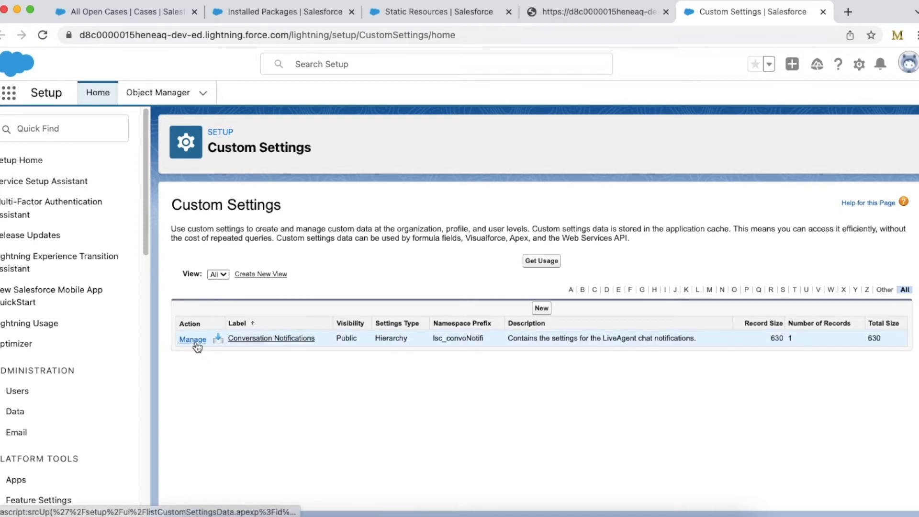
- Manage Conversation Notifications to see active chat notifications and the custom sound URL, then check the file tab
click(193, 339)
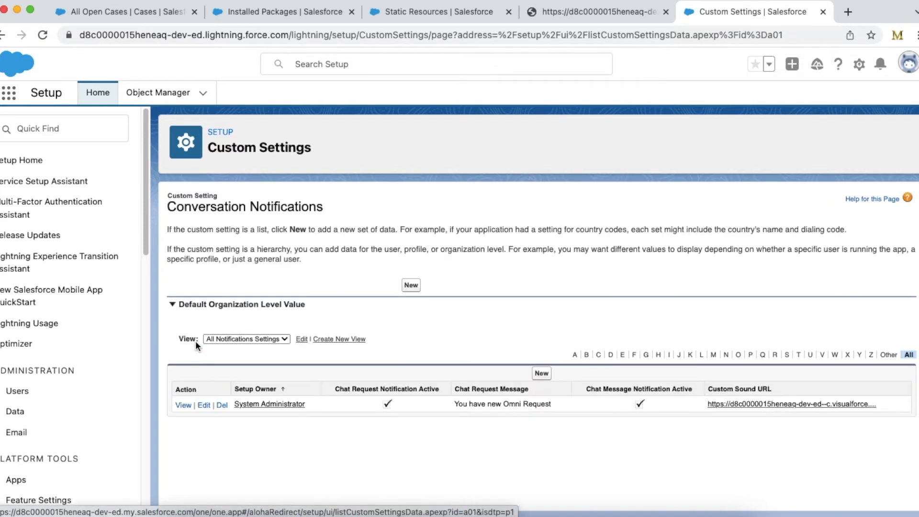
mouse_move(288, 383)
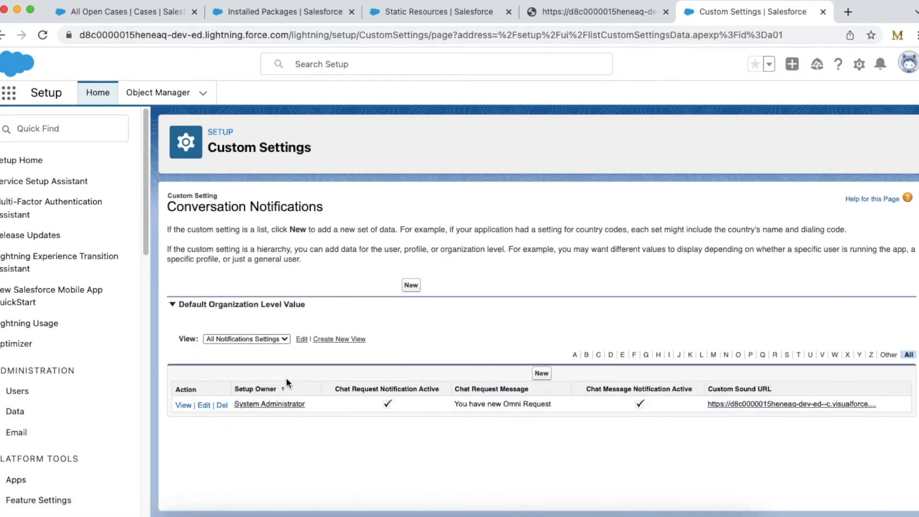
mouse_move(233, 426)
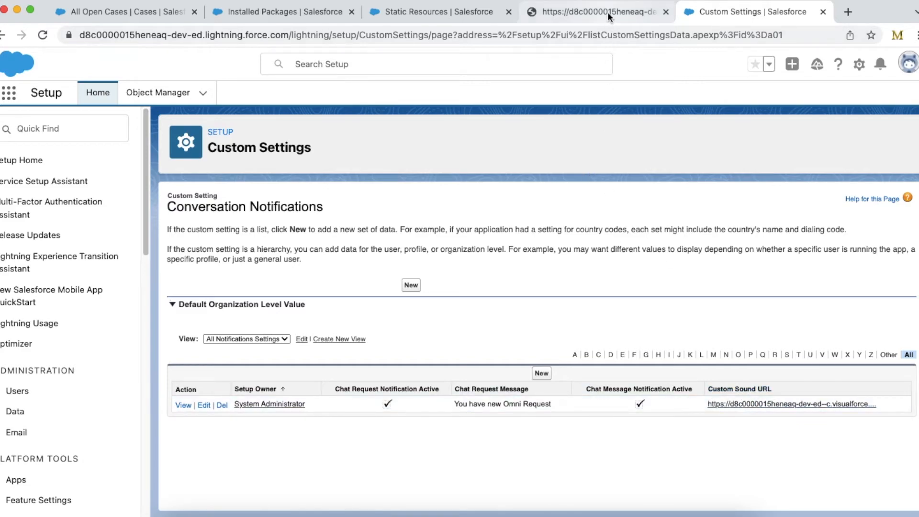
click(437, 11)
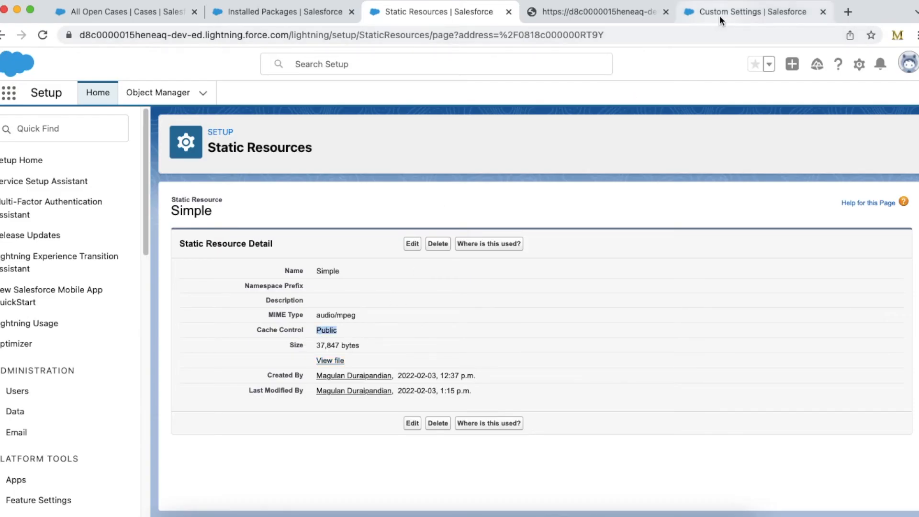
click(744, 11)
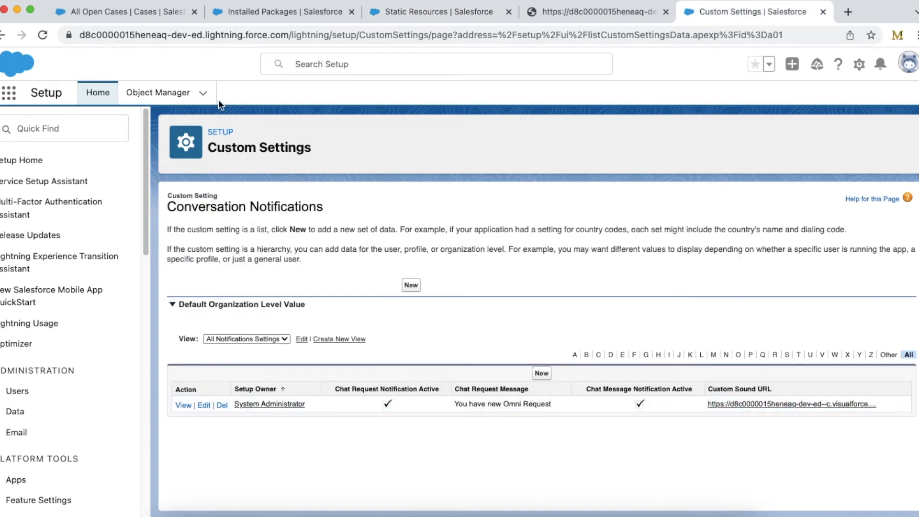
- Switch to the Service Console's All Open Cases tab with Omni-Channel online
click(126, 12)
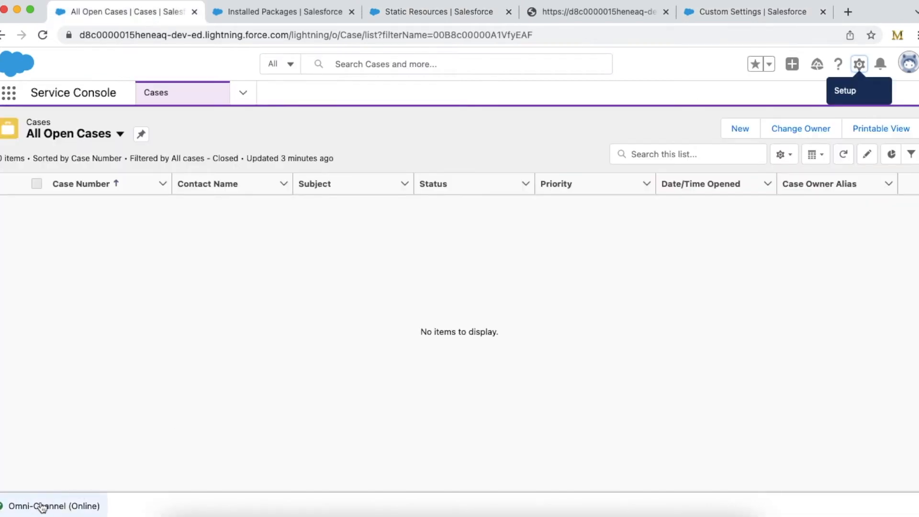
mouse_move(114, 499)
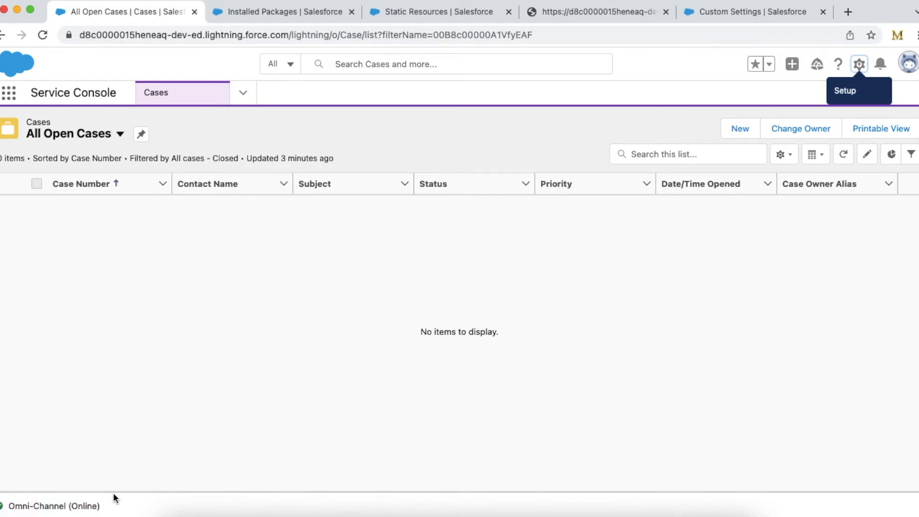
mouse_move(266, 358)
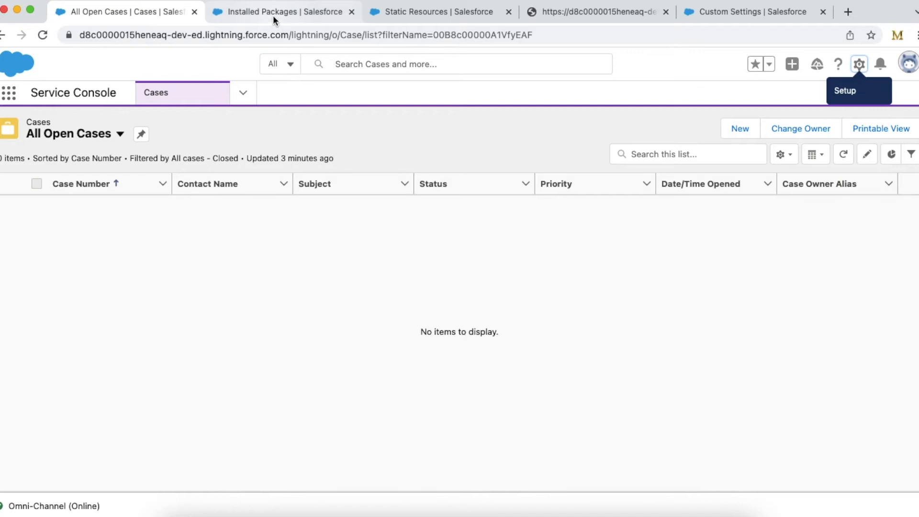
mouse_move(276, 12)
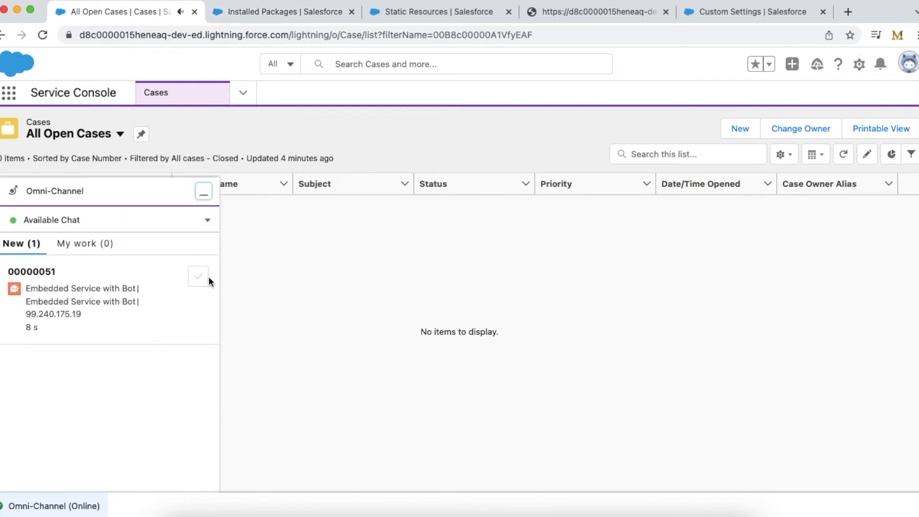
- Accept chat 00000051, hide Omni-Channel, and reply 'okay' to the visitor
click(198, 276)
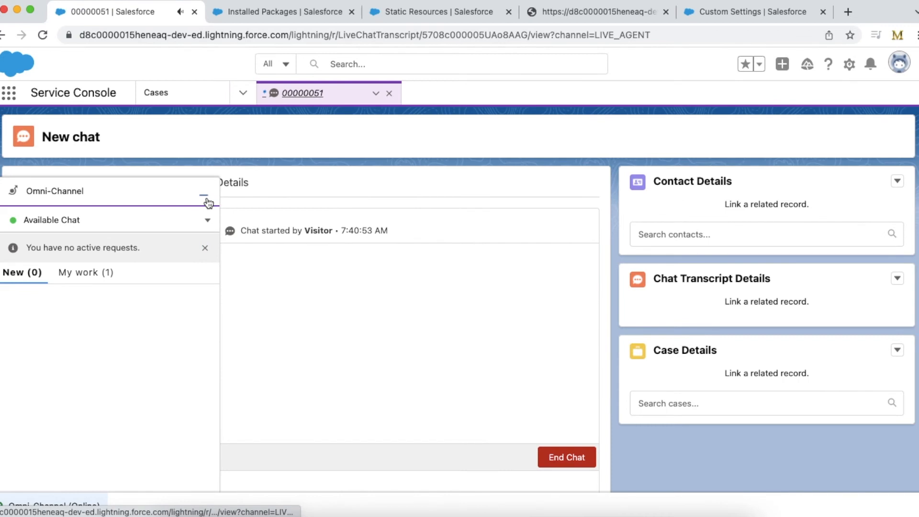
click(203, 194)
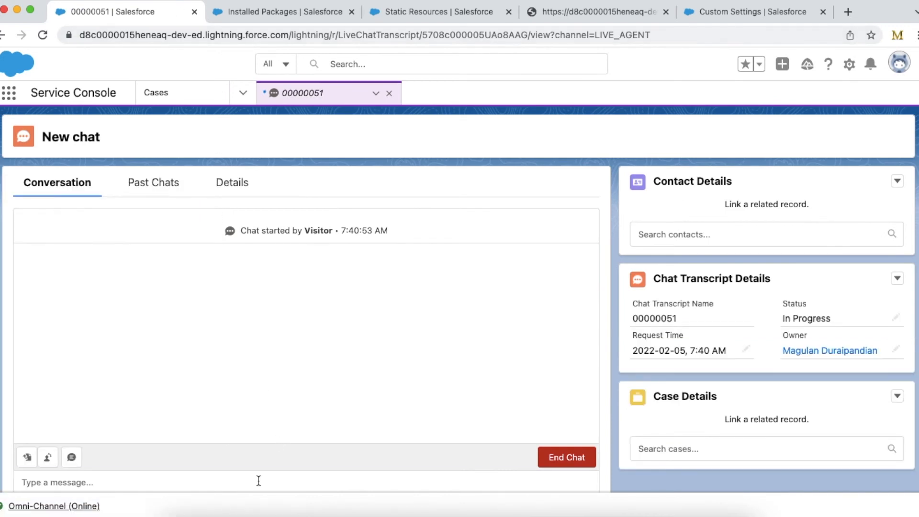
text(ok)
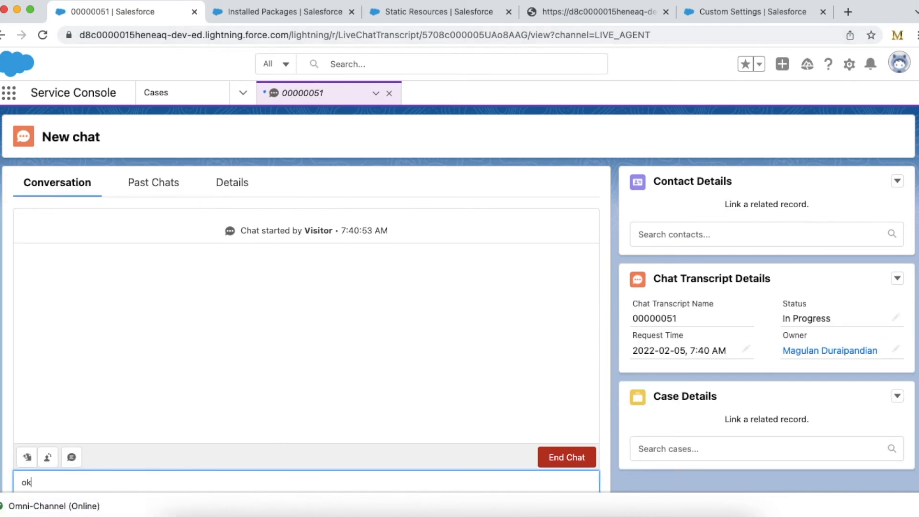
key(Return)
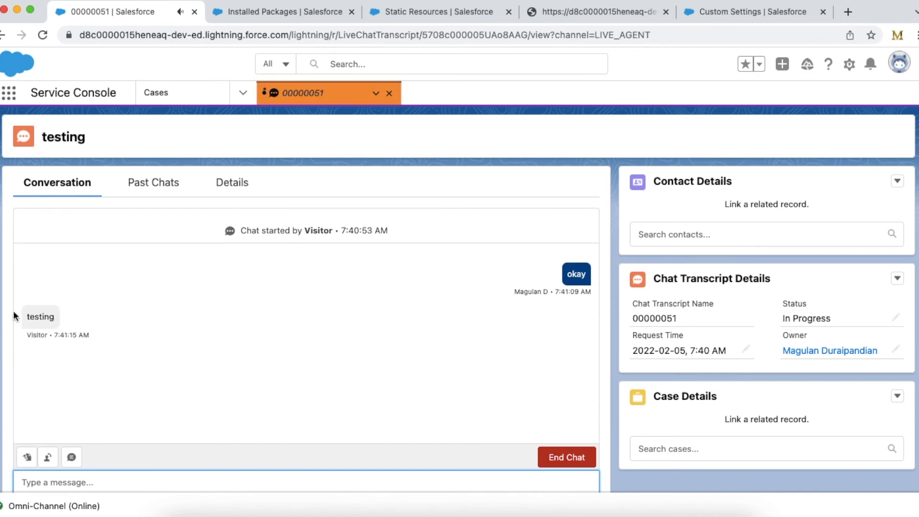
mouse_move(99, 280)
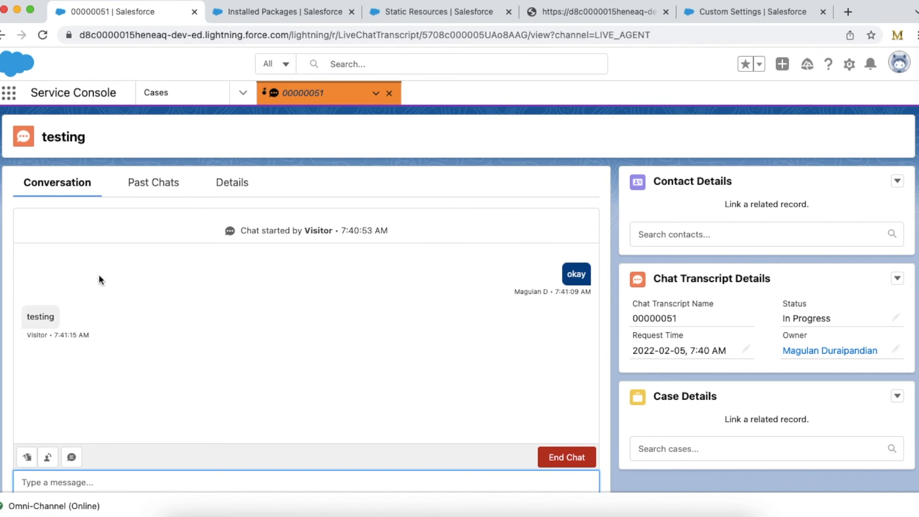
mouse_move(121, 231)
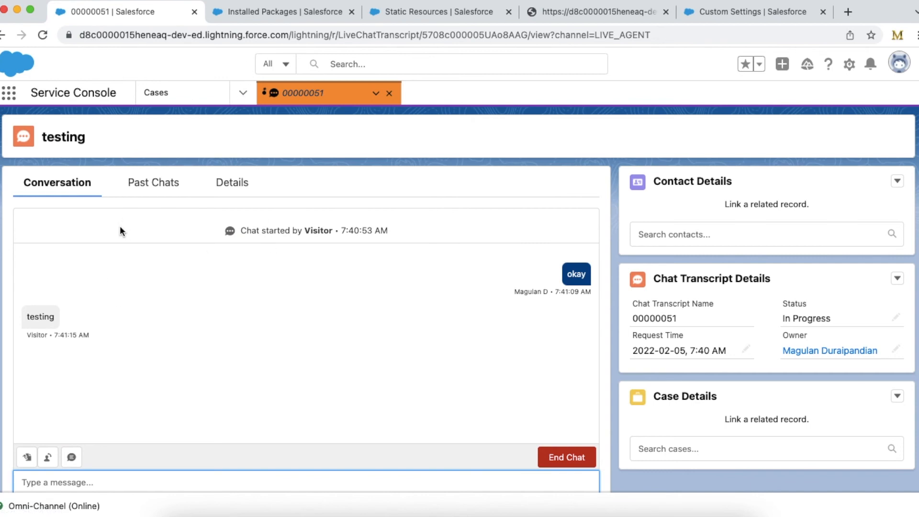
mouse_move(282, 11)
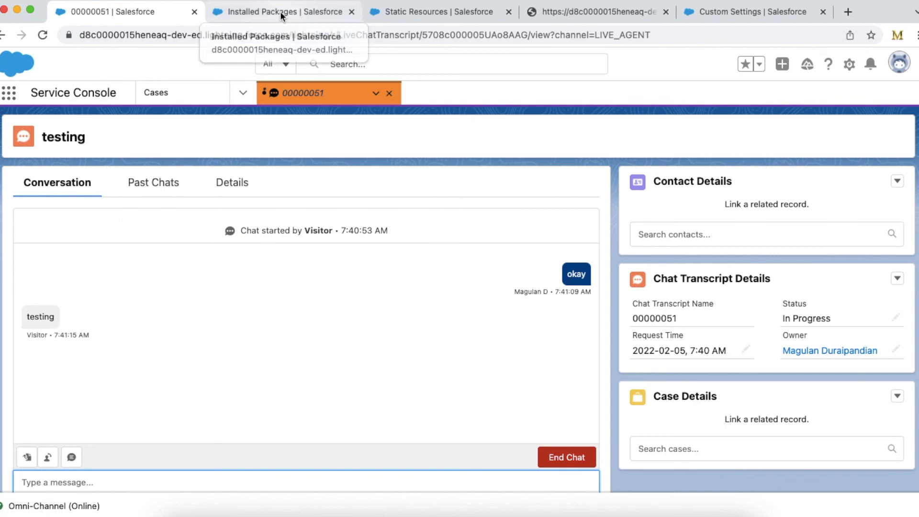
- Go back to the Conversation Notifications package details page, version 1.1
click(276, 11)
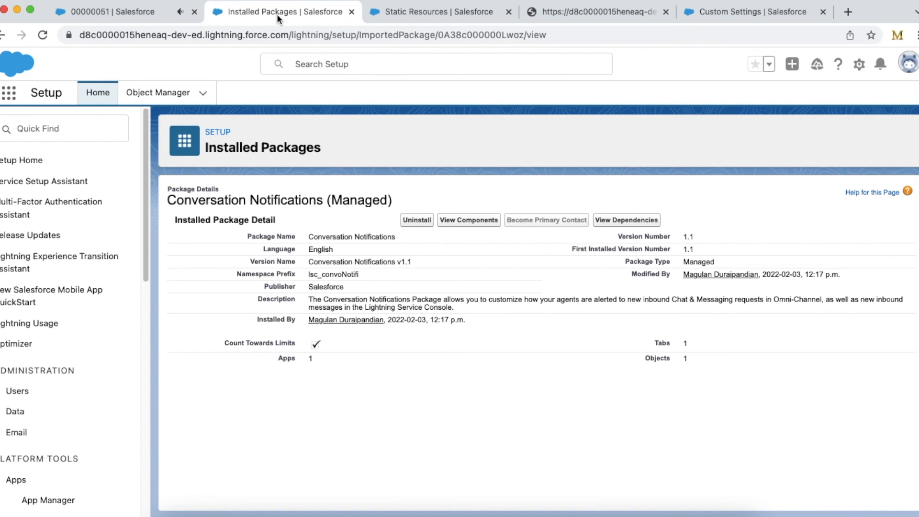
mouse_move(236, 29)
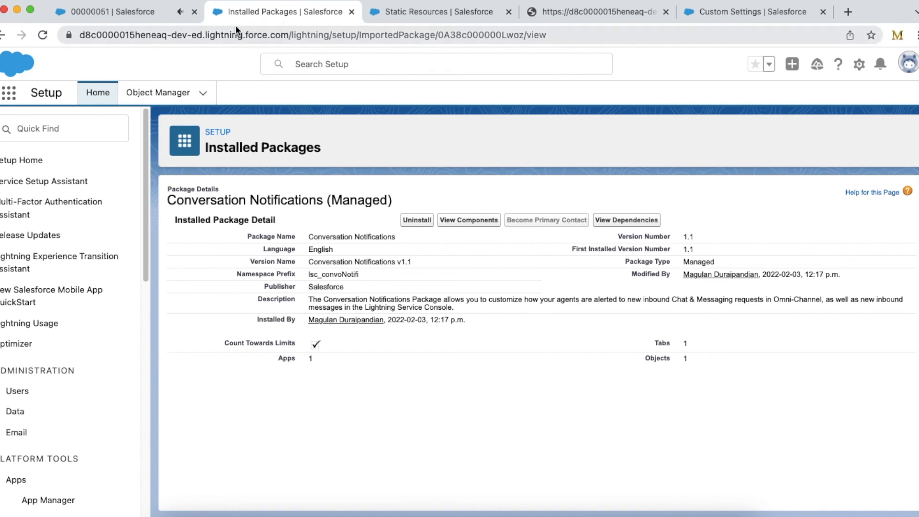